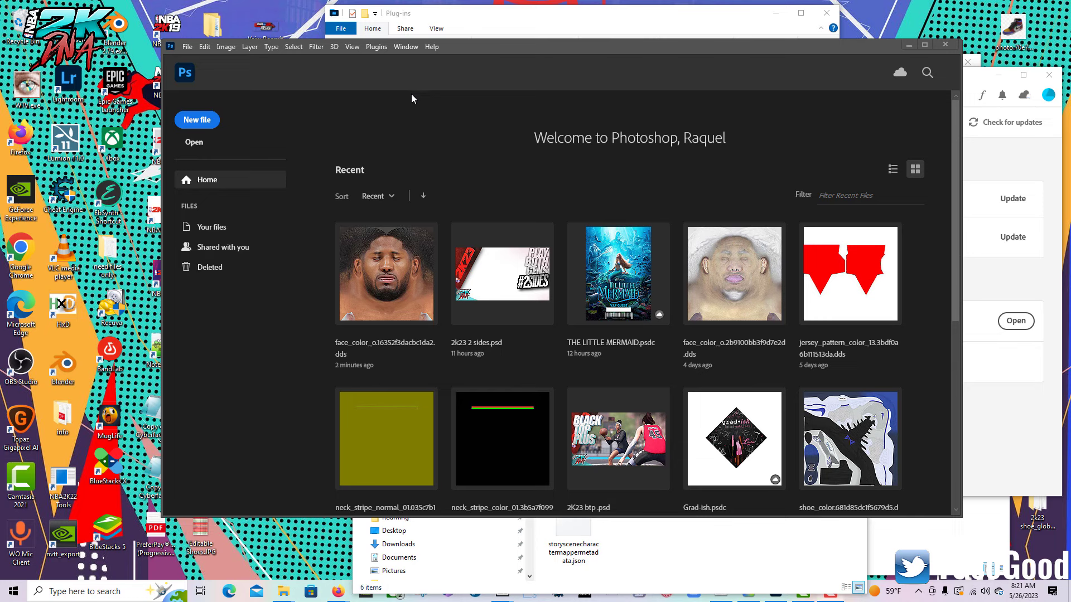
mouse_move(413, 95)
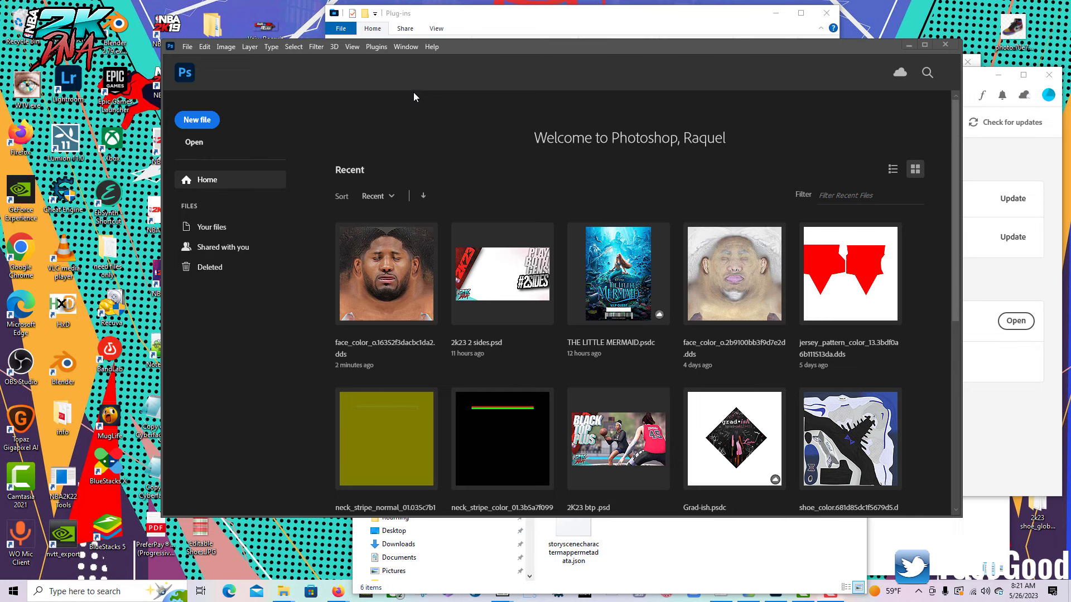
mouse_move(425, 97)
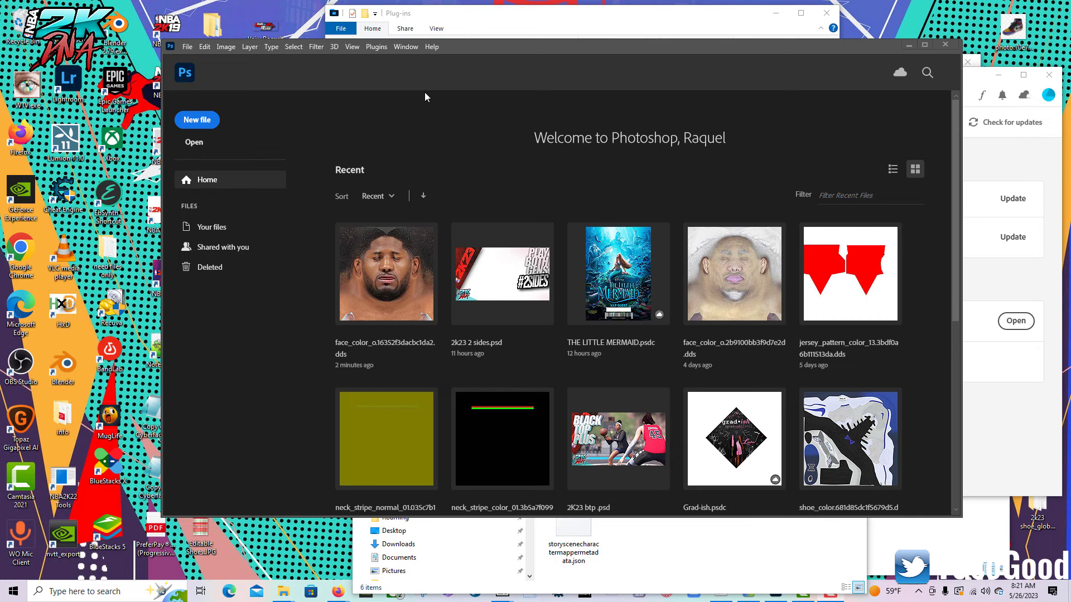
mouse_move(871, 76)
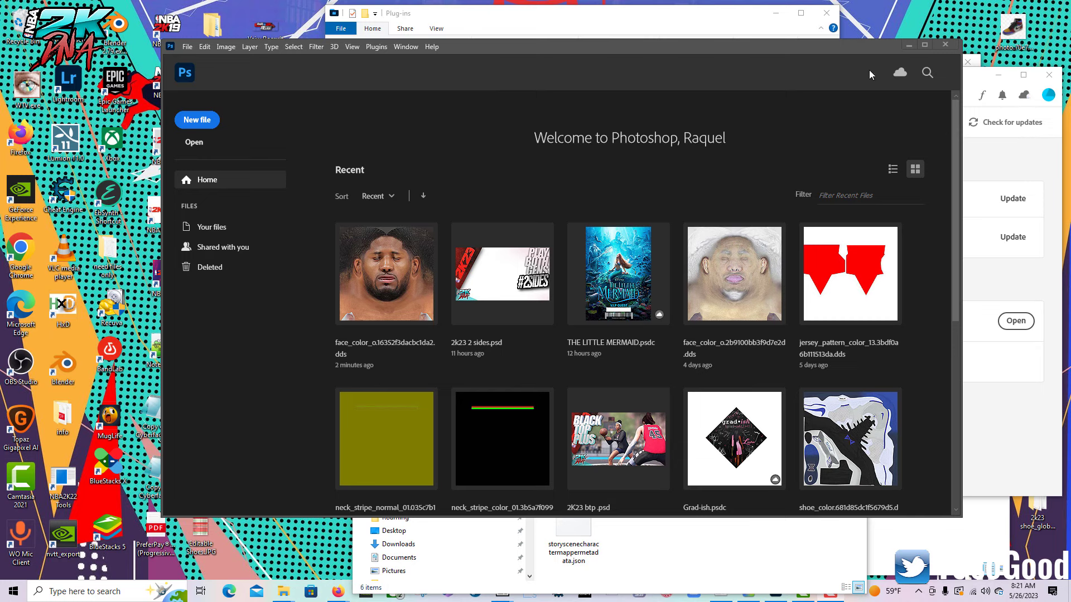
mouse_move(994, 175)
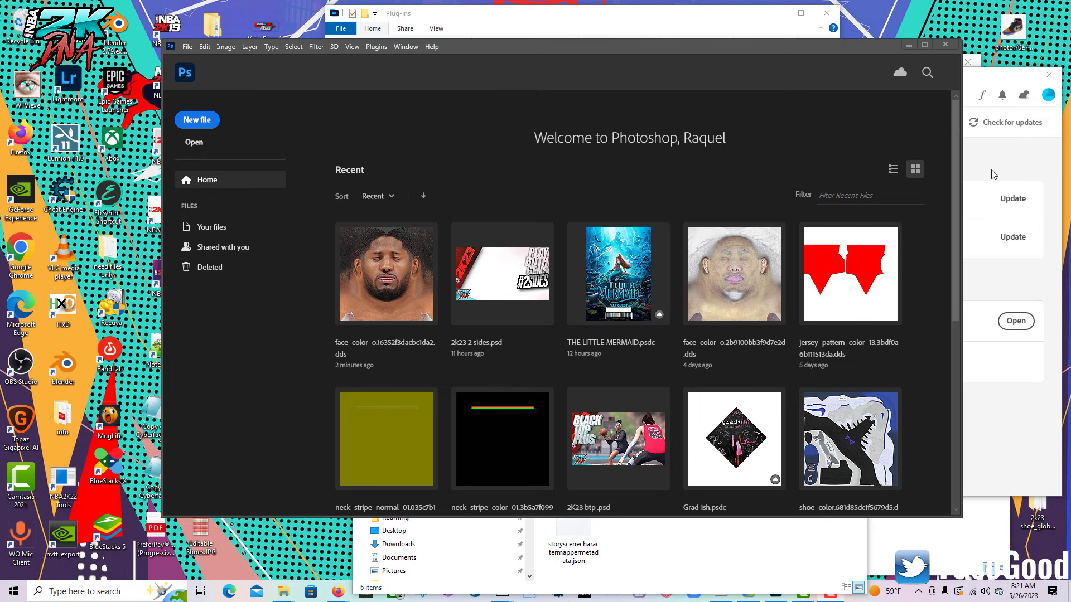
mouse_move(1010, 25)
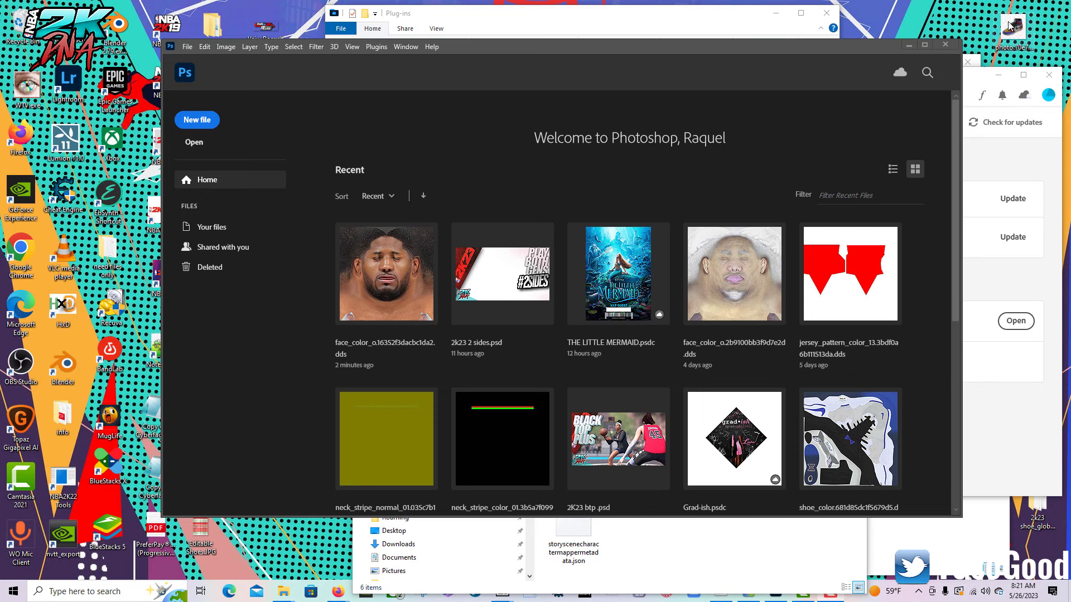
mouse_move(1010, 27)
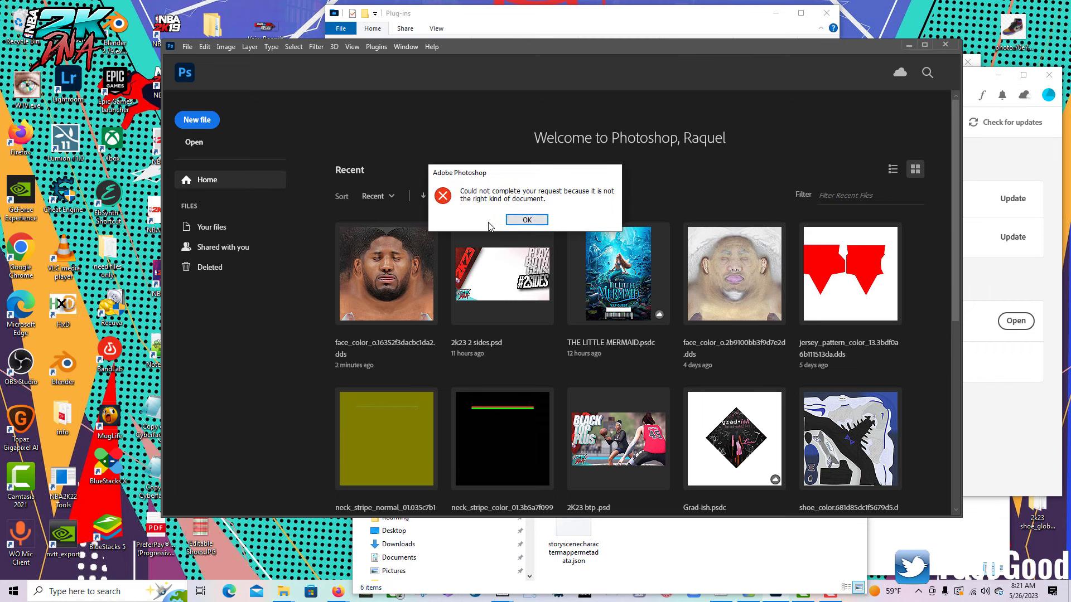
Dismiss the wrong document type error and close the shoe DDS texture preview
click(526, 220)
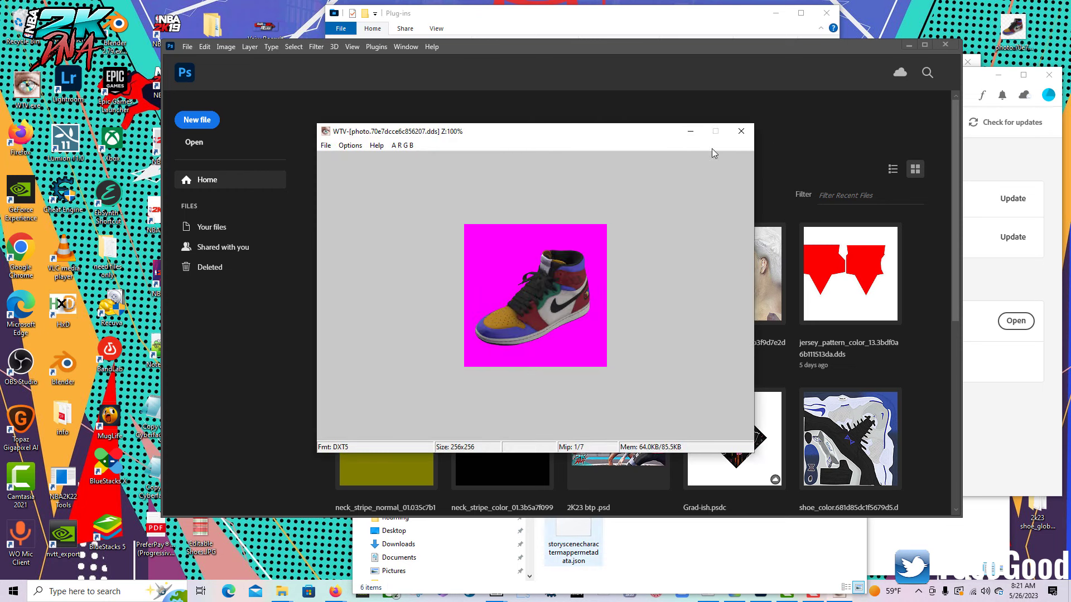
click(740, 130)
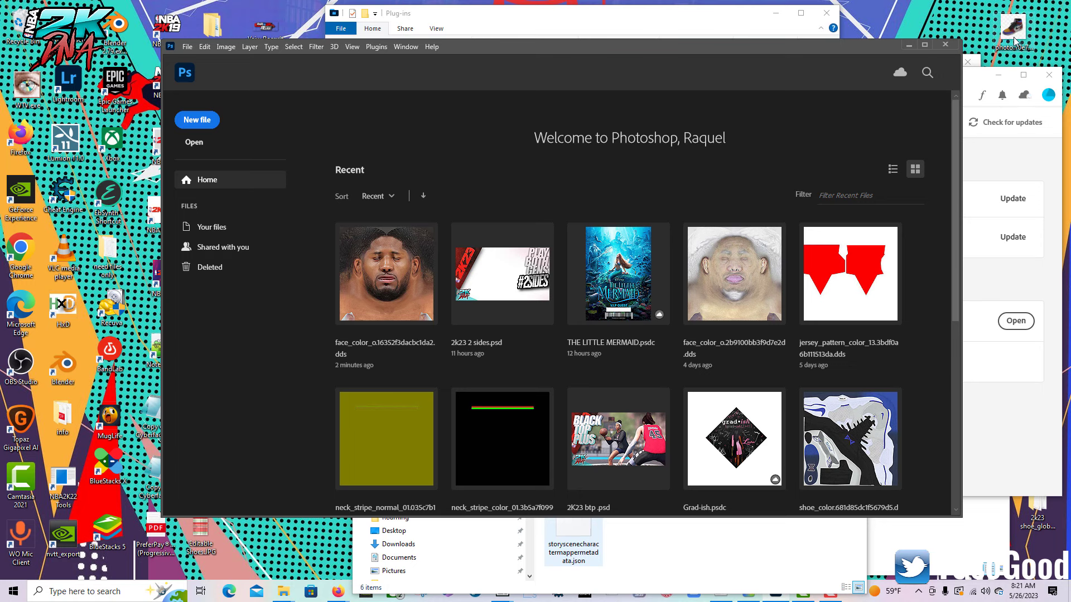
mouse_move(574, 204)
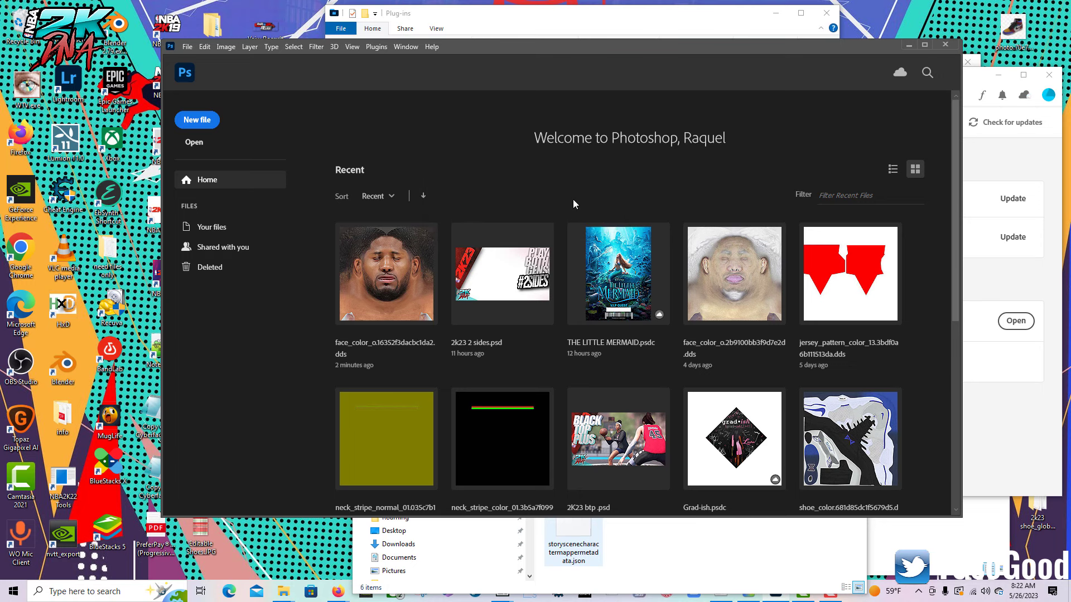
mouse_move(401, 256)
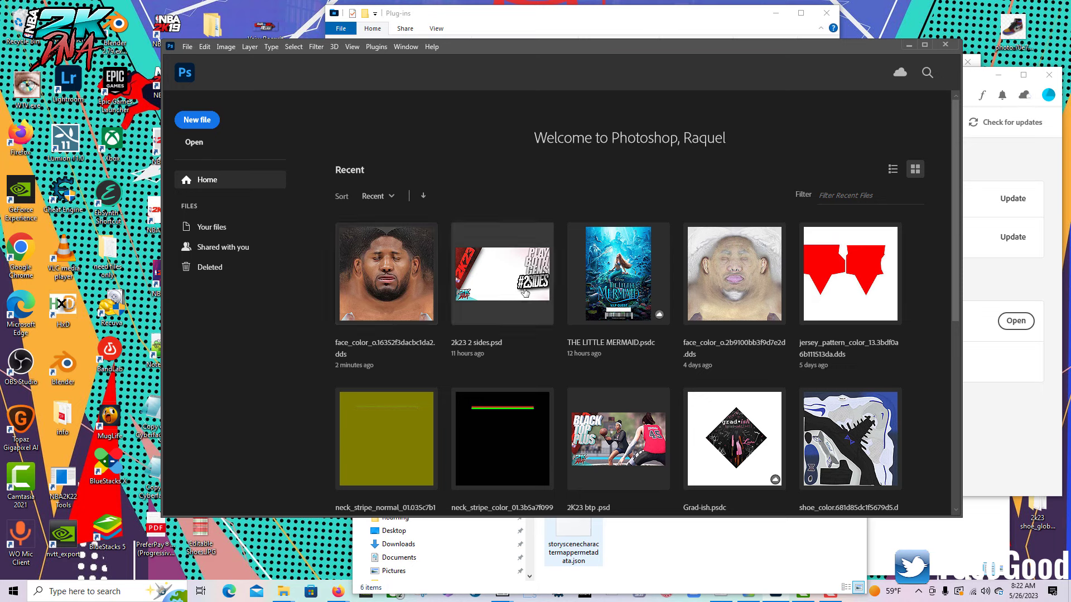
Open 2k23 2 sides.psd and check the format list in Save a Copy
double_click(502, 273)
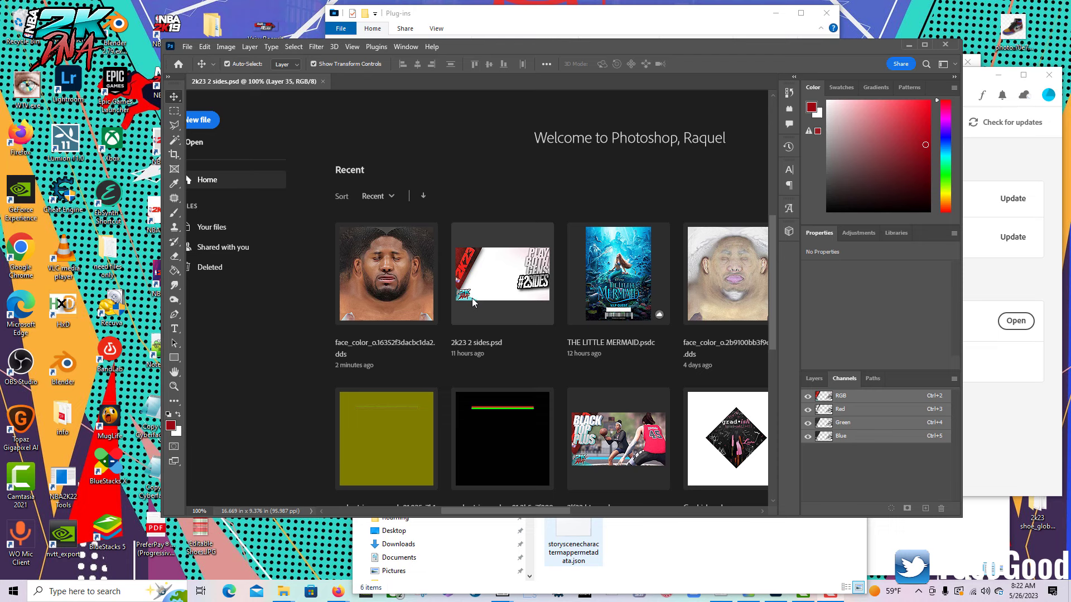
double_click(502, 273)
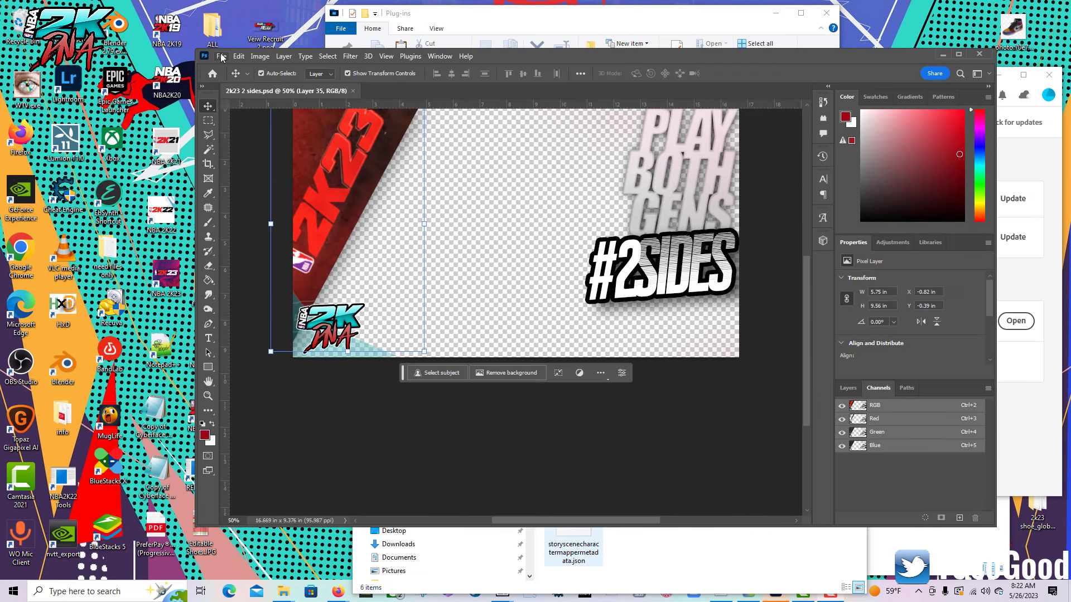
click(221, 55)
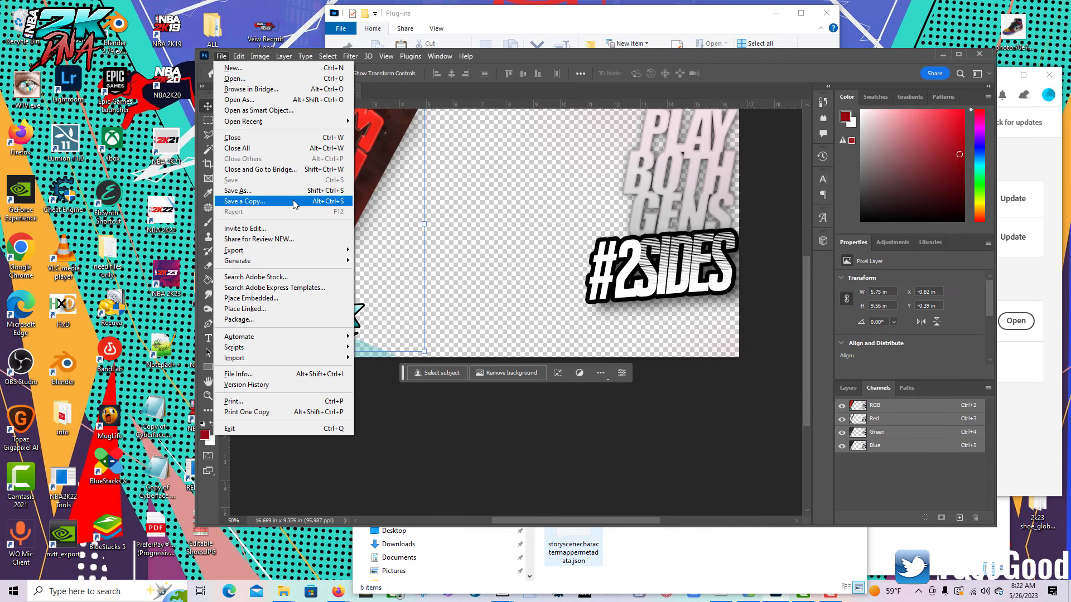
click(246, 201)
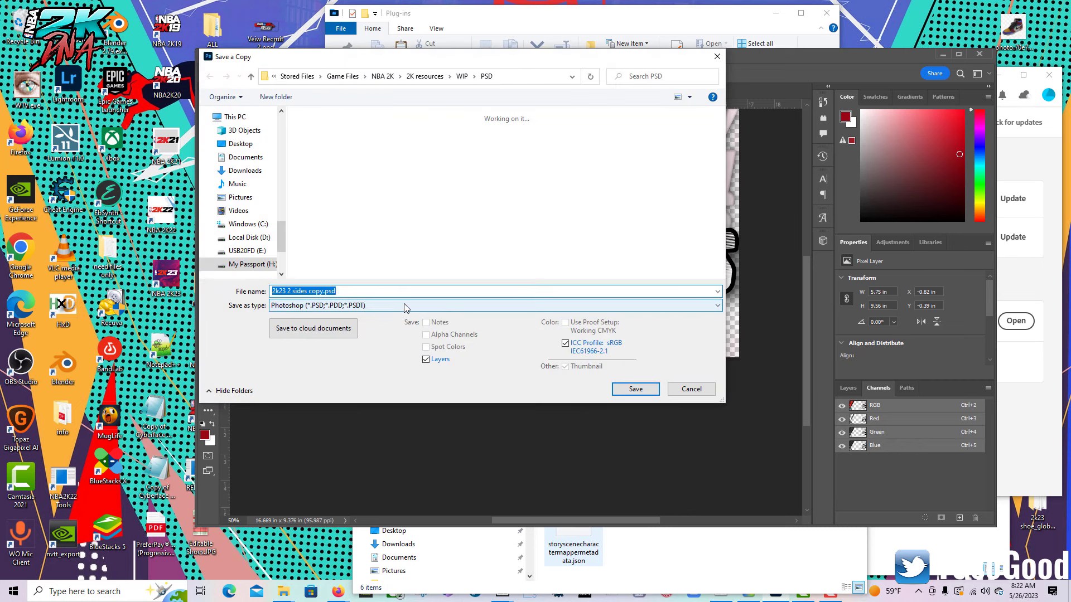
click(494, 305)
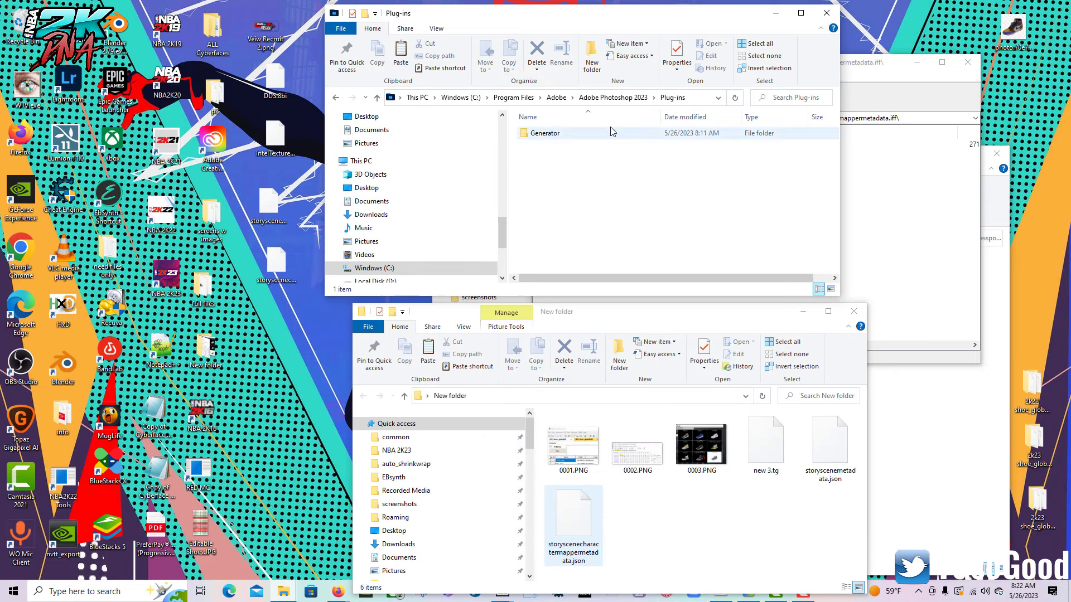
Copy DDS.8bi and IntelTextureWorks.8bi into Photoshop 2023's Plug-ins folder with admin approval
click(556, 97)
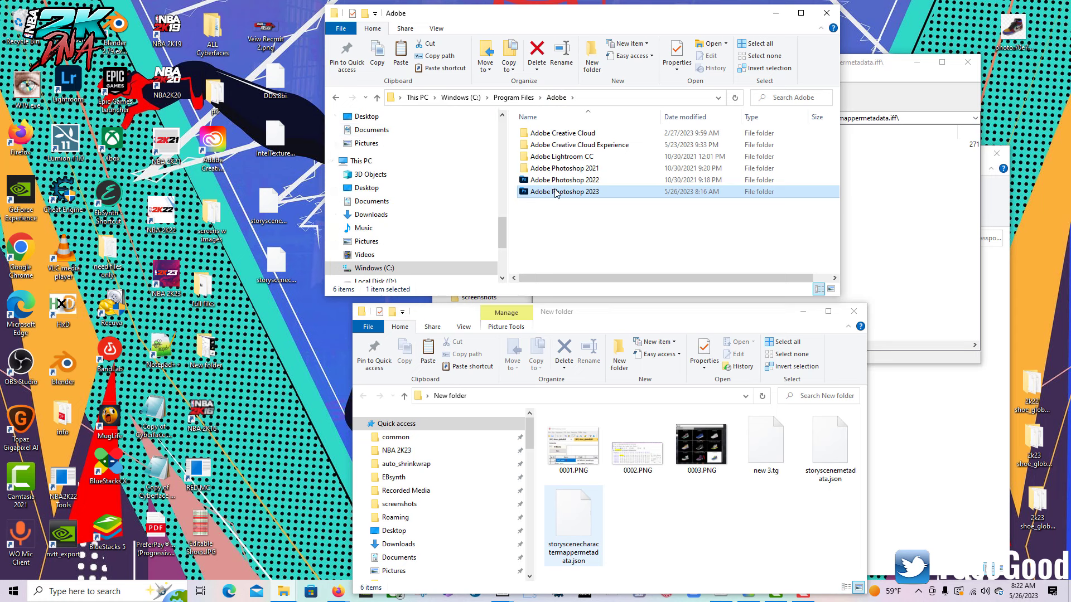
mouse_move(580, 198)
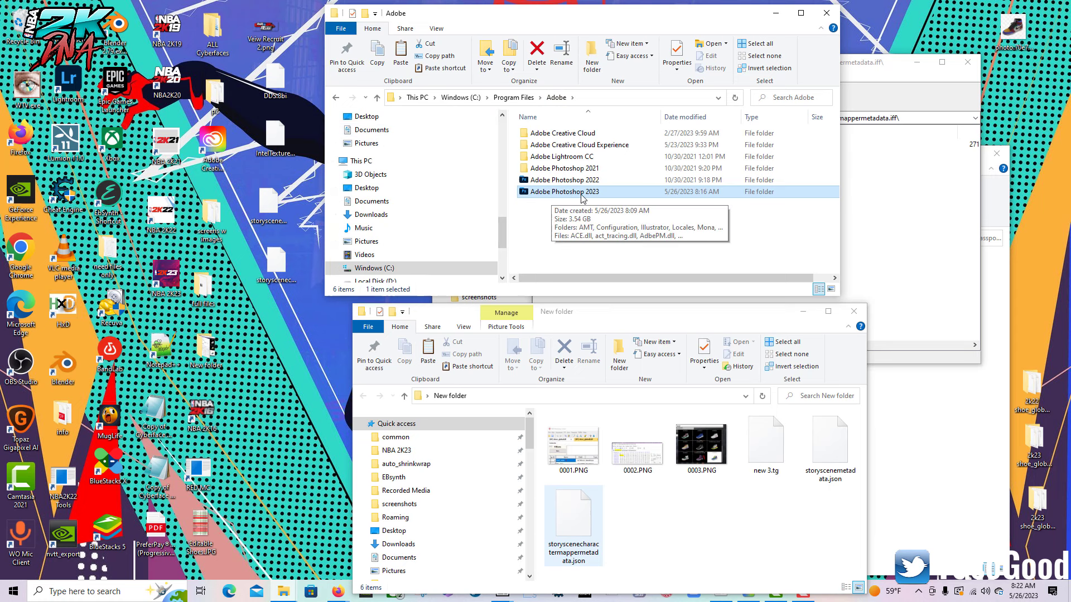
double_click(564, 191)
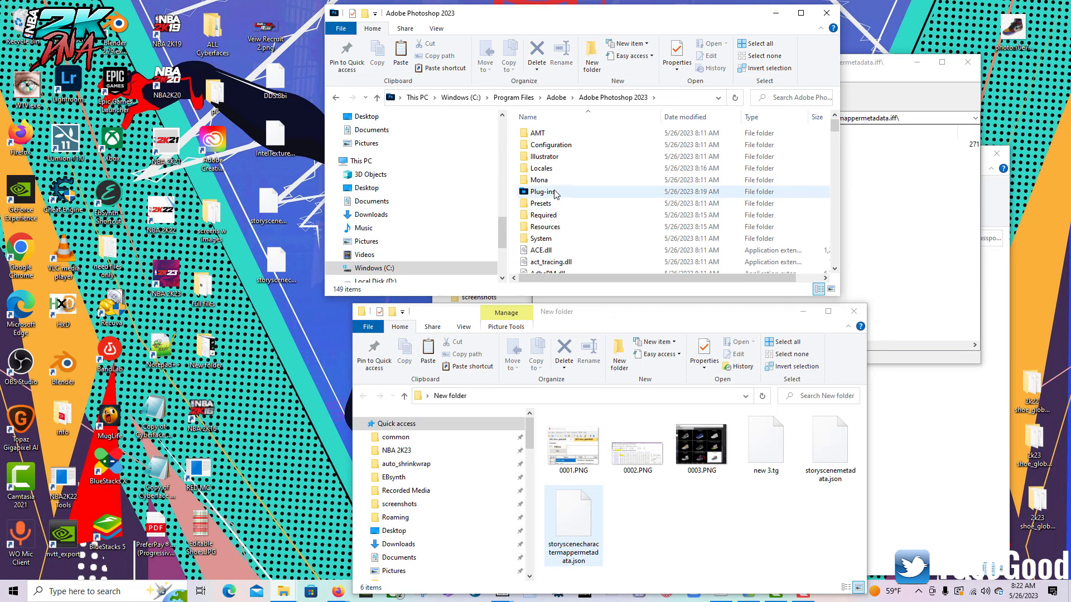
double_click(542, 192)
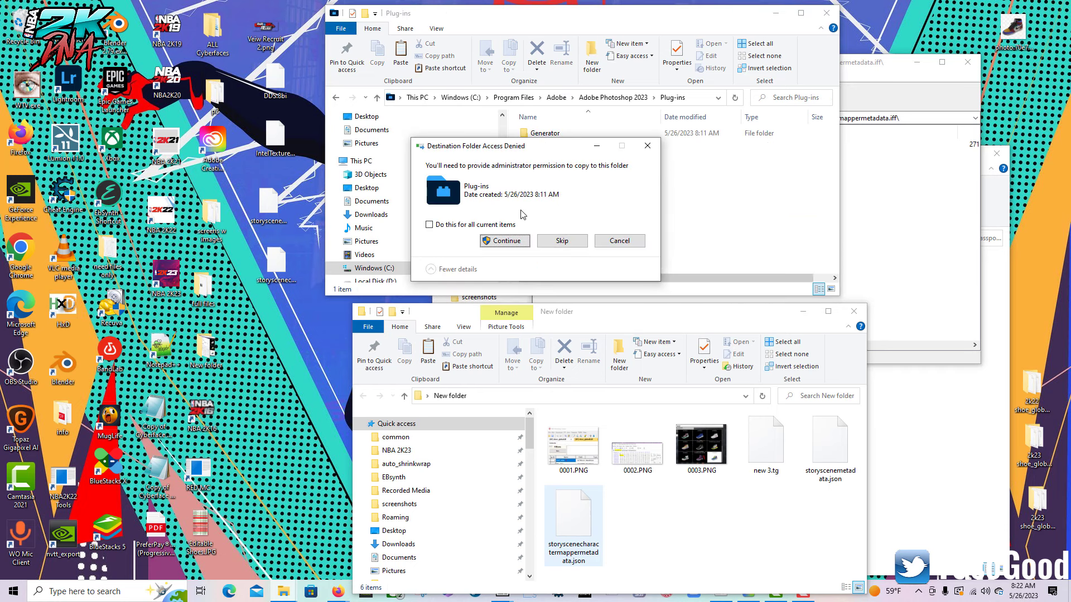
click(505, 240)
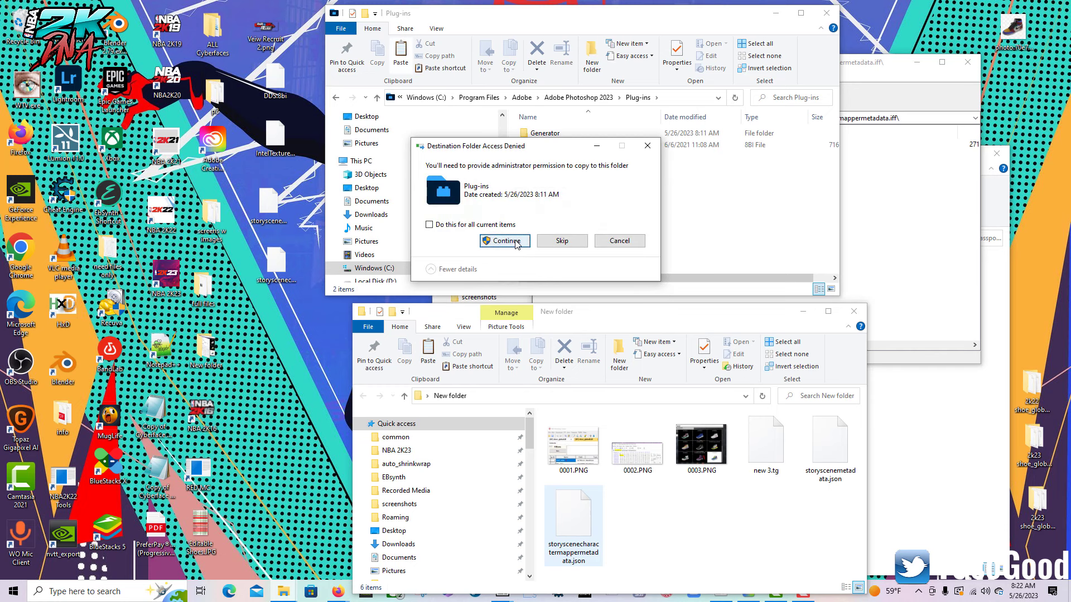
click(504, 240)
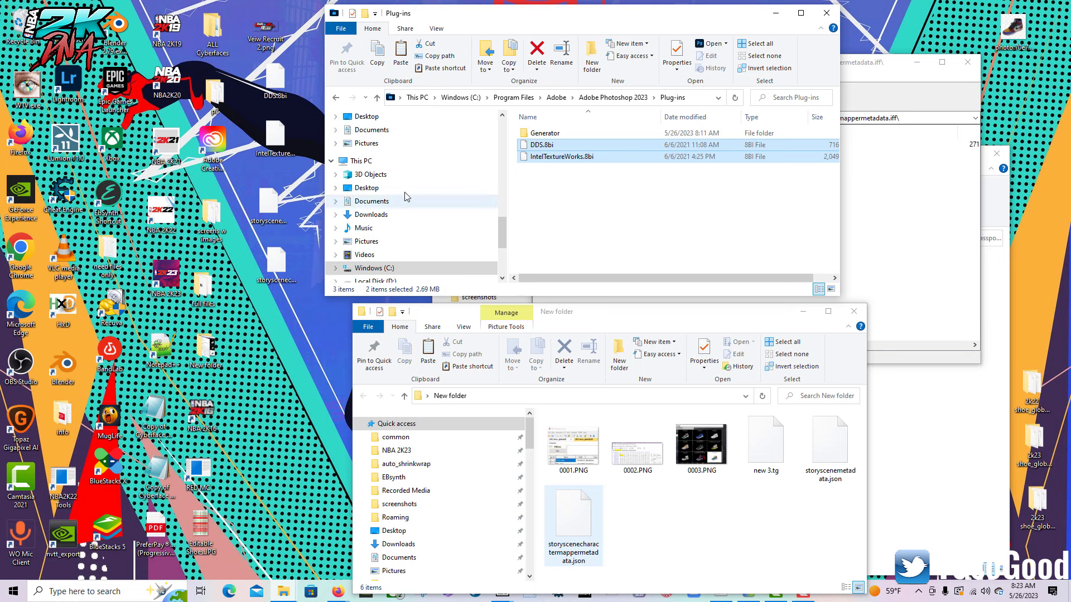
click(13, 590)
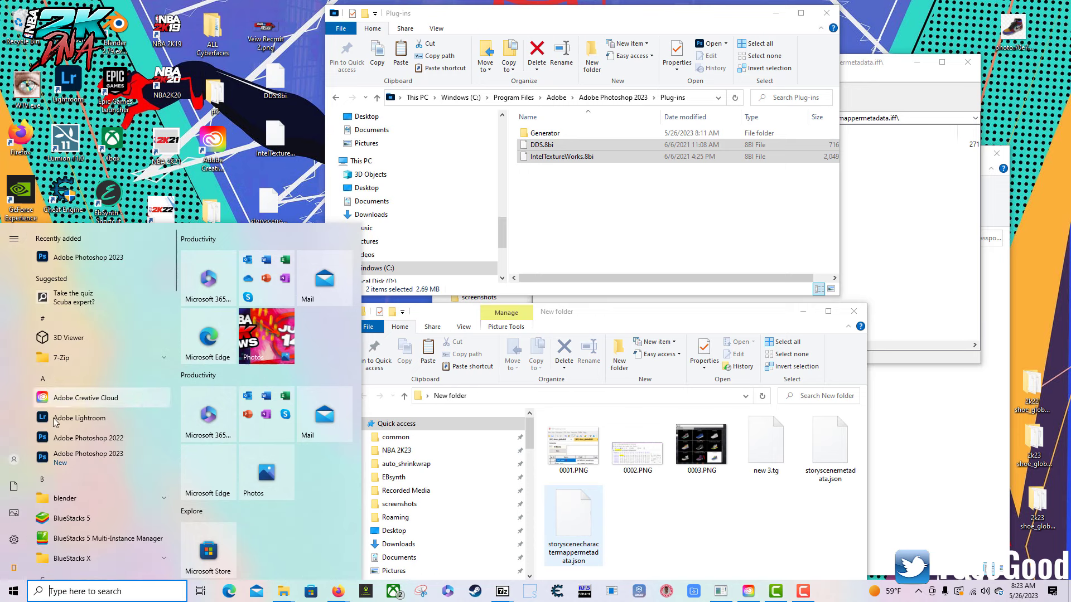
mouse_move(97, 458)
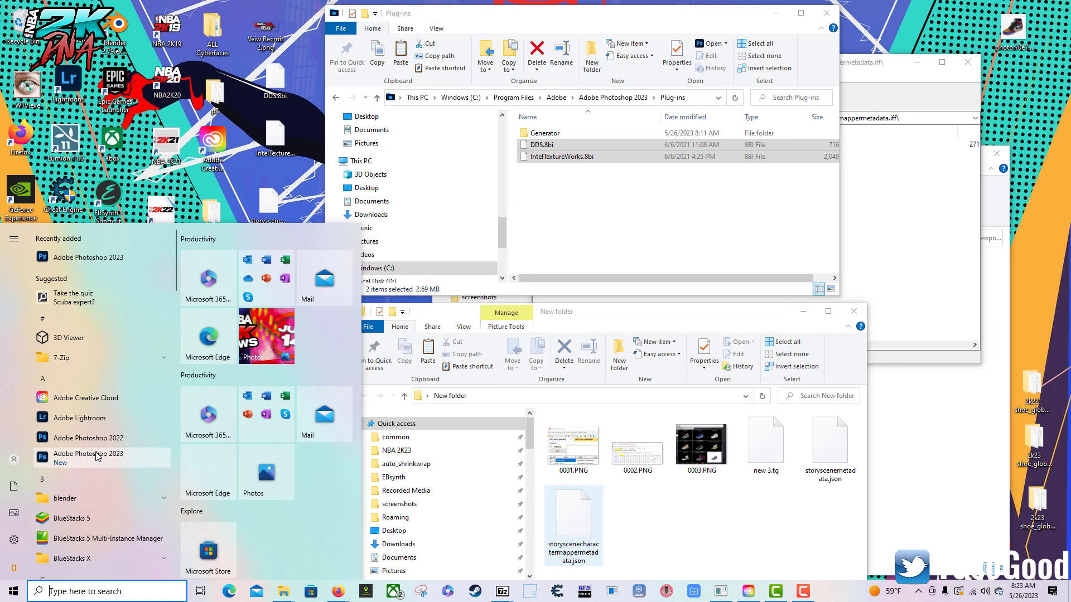
Relaunch Photoshop 2023 and open the shoe DDS texture, accepting the load options
click(11, 590)
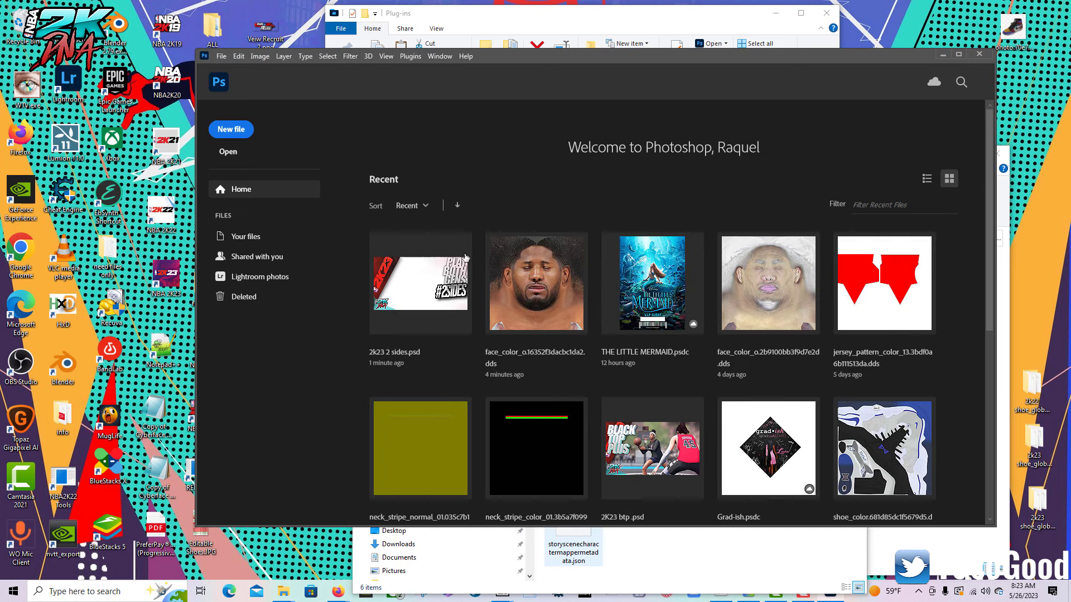
mouse_move(1021, 28)
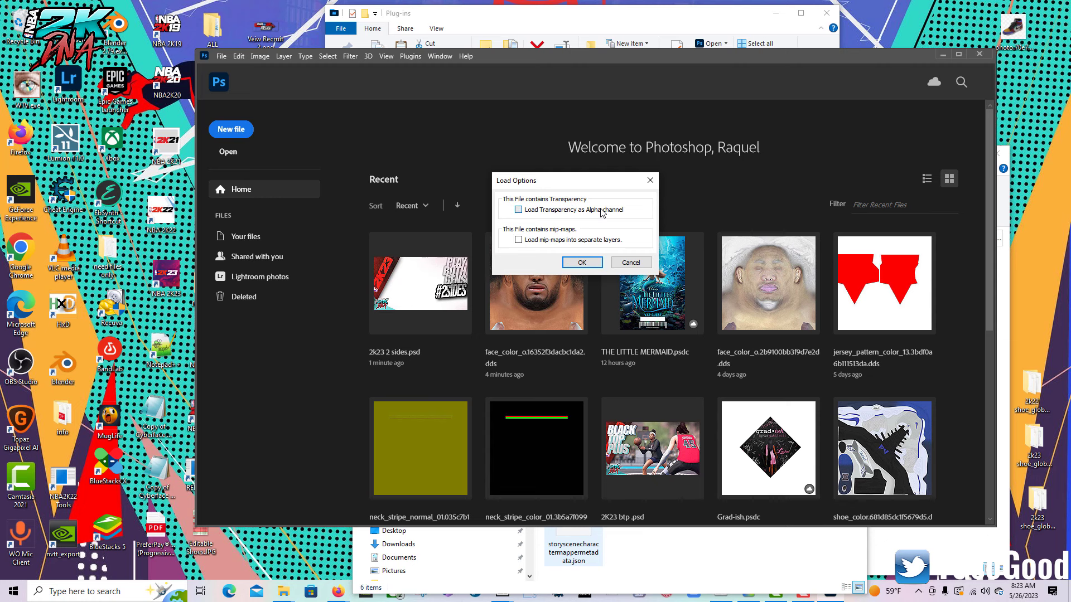
click(581, 262)
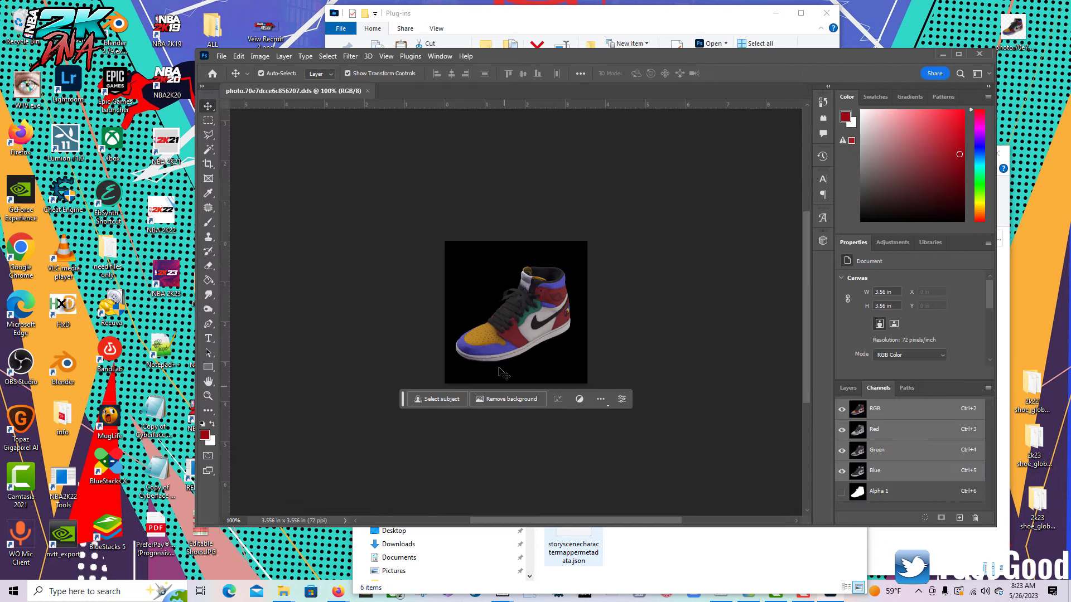
mouse_move(590, 430)
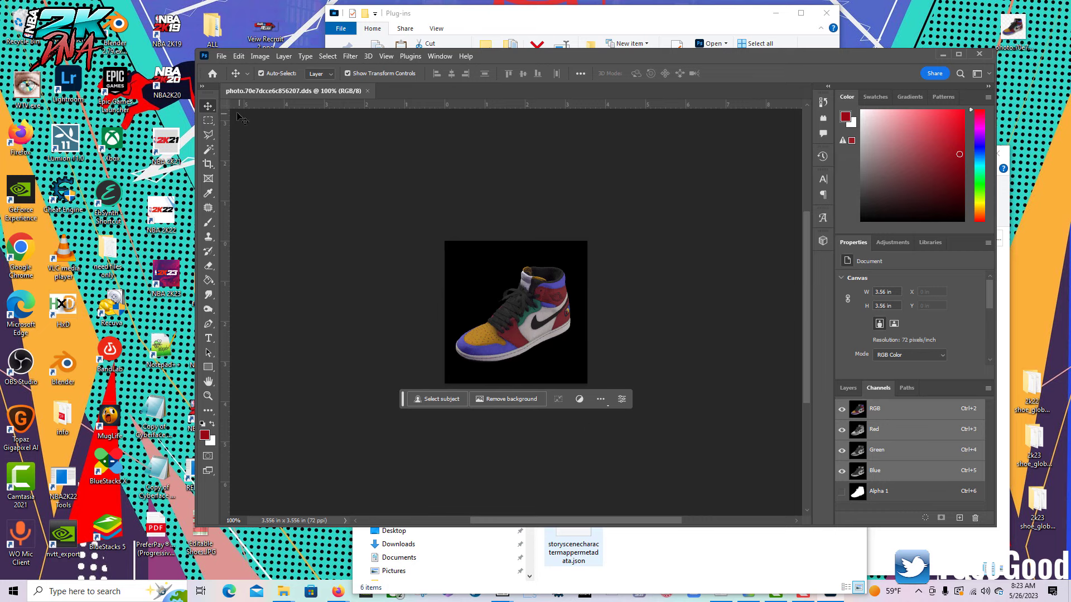
mouse_move(241, 118)
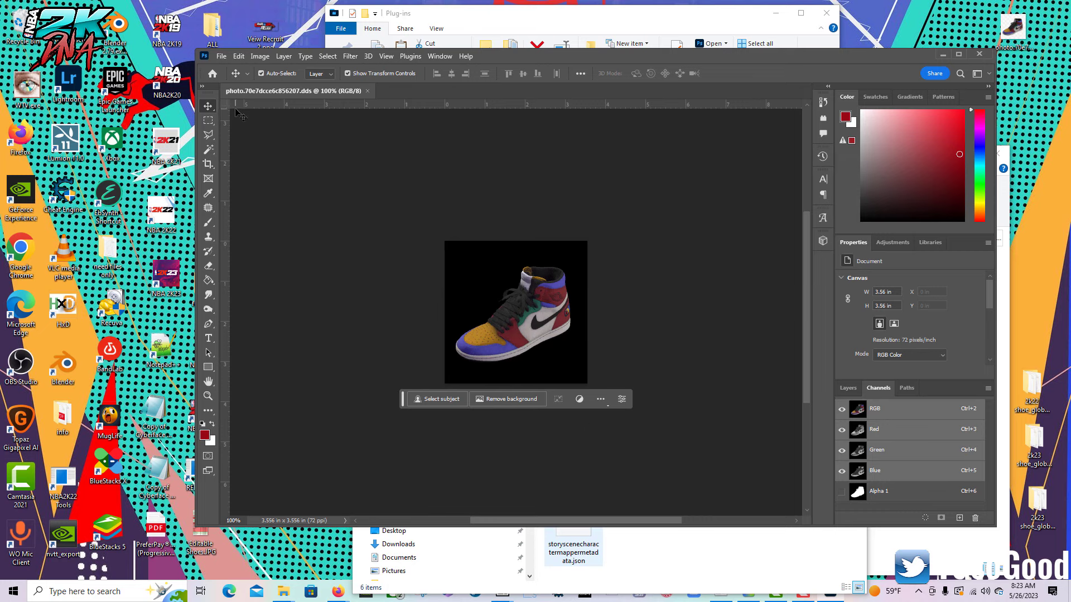
mouse_move(226, 63)
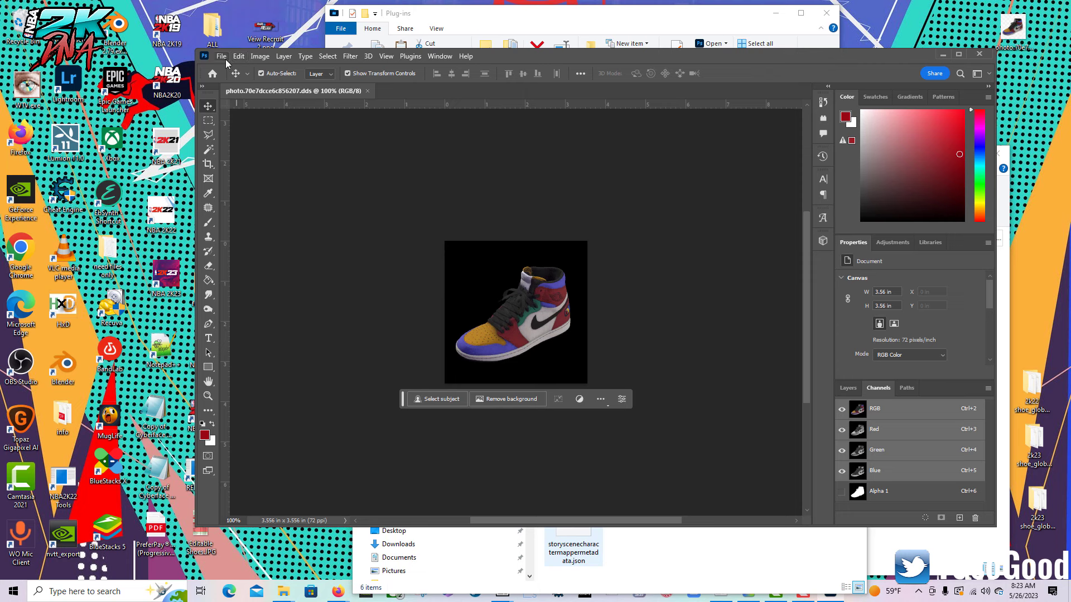
click(221, 55)
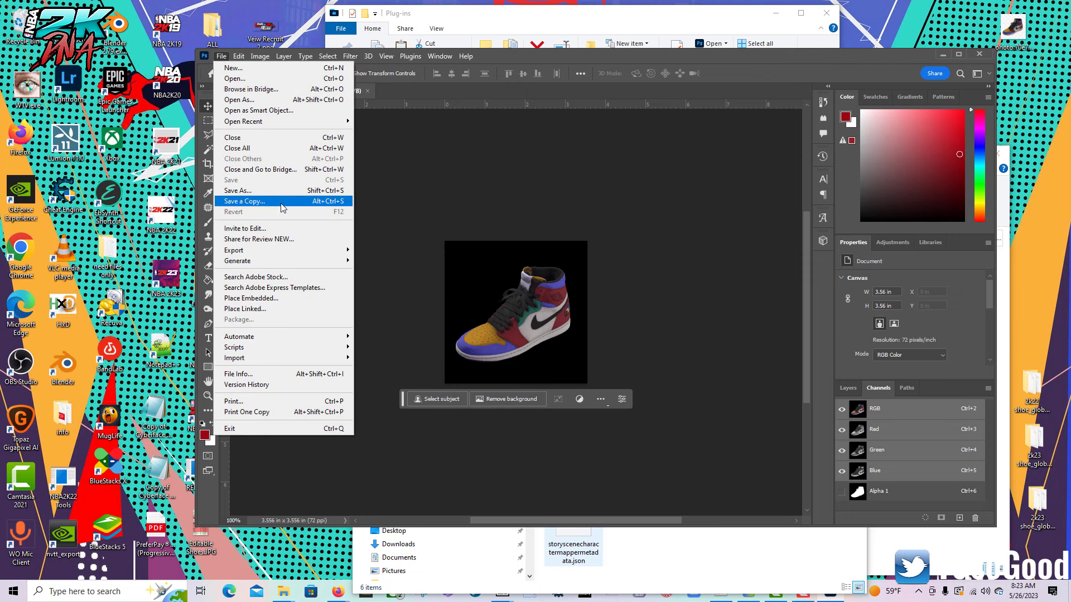
Save a copy of the shoe texture to the Desktop in DDS (*.DDS) format
click(244, 201)
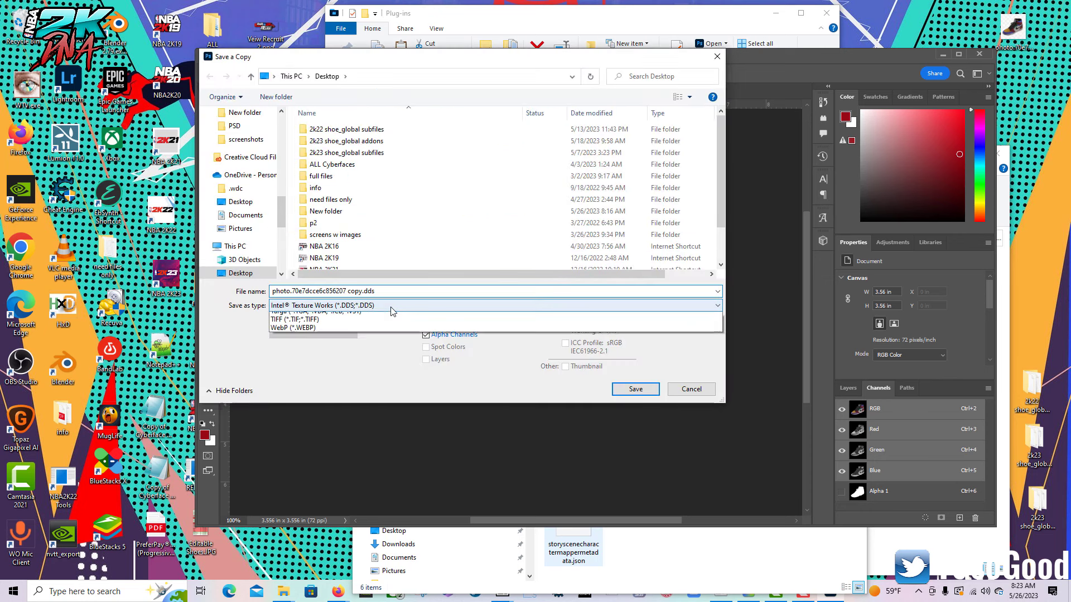
click(495, 305)
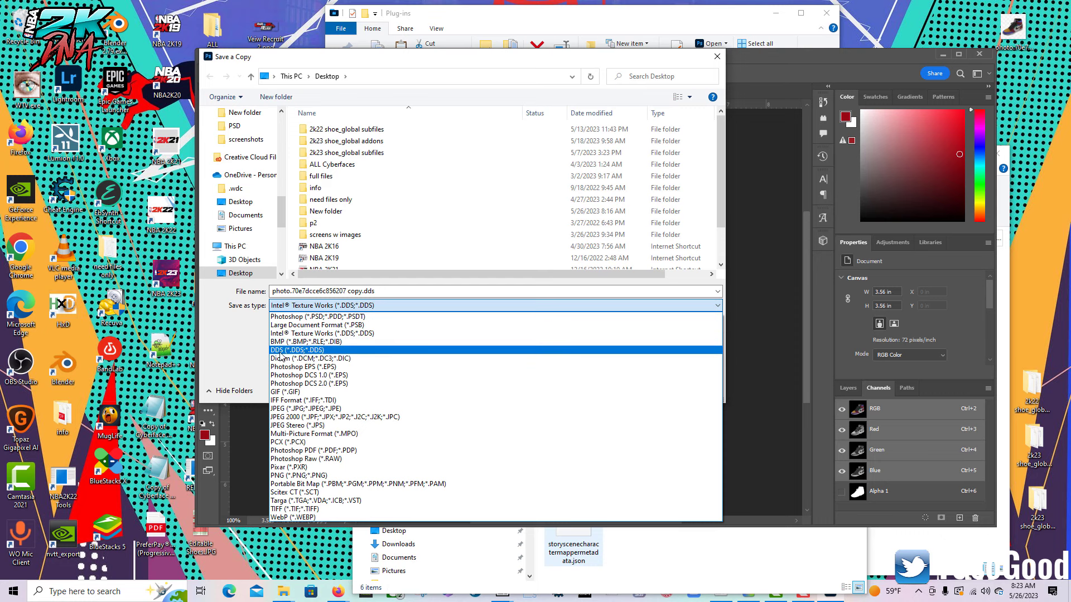
mouse_move(305, 355)
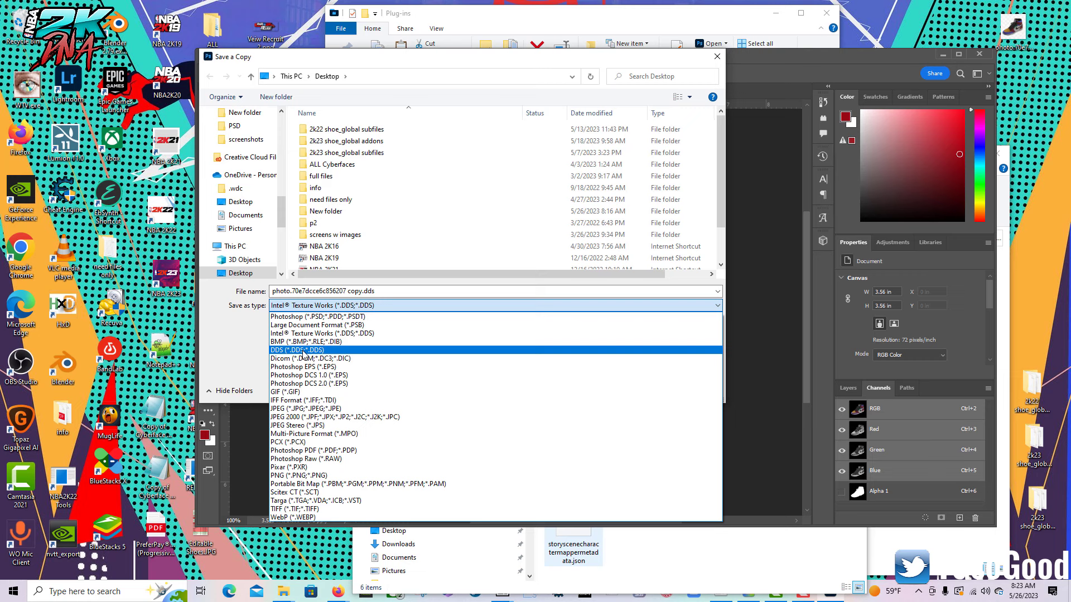
click(296, 350)
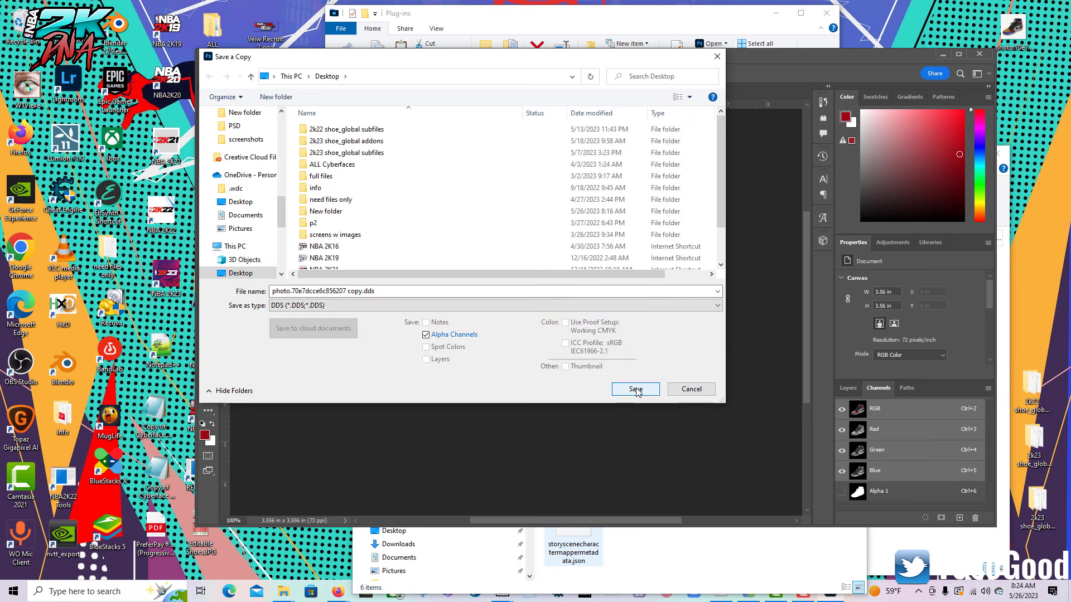
Confirm the DDS save, then switch the copy to Intel Texture Works (*.DDS) and save
click(635, 388)
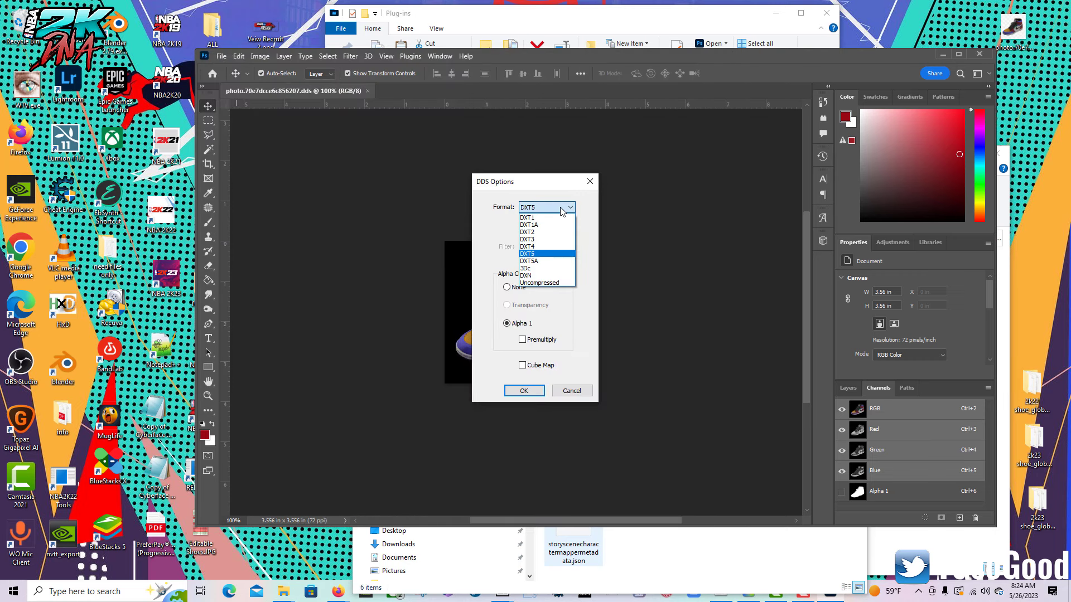
mouse_move(544, 246)
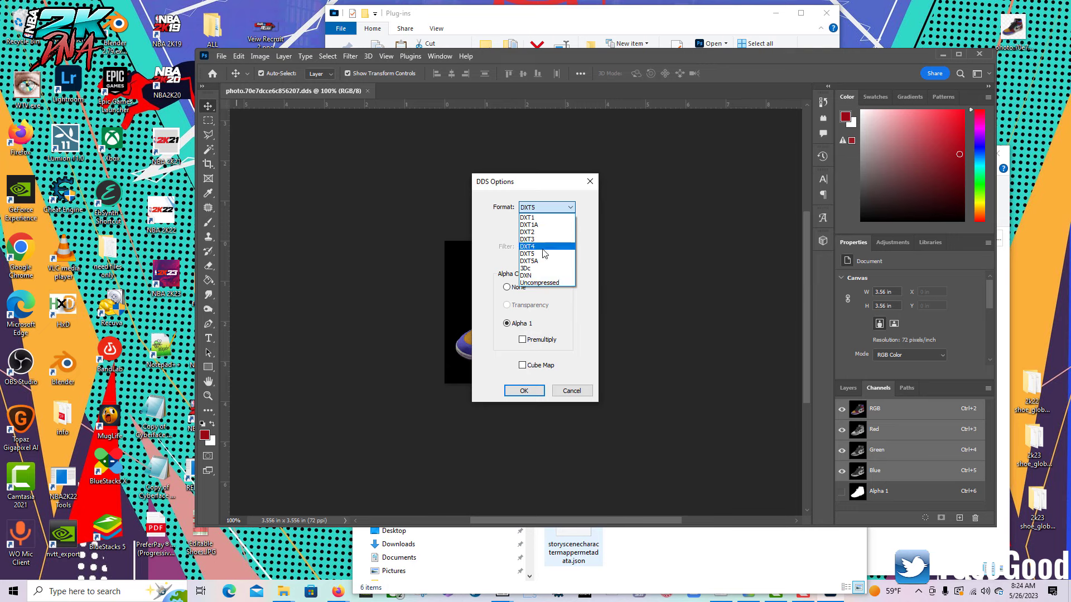
mouse_move(544, 253)
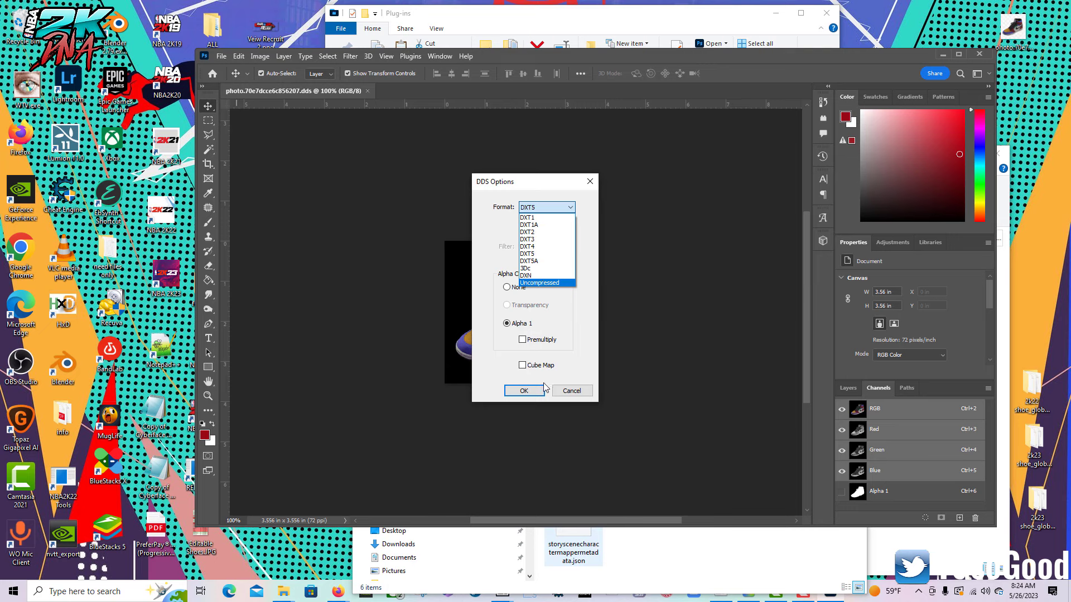
mouse_move(528, 216)
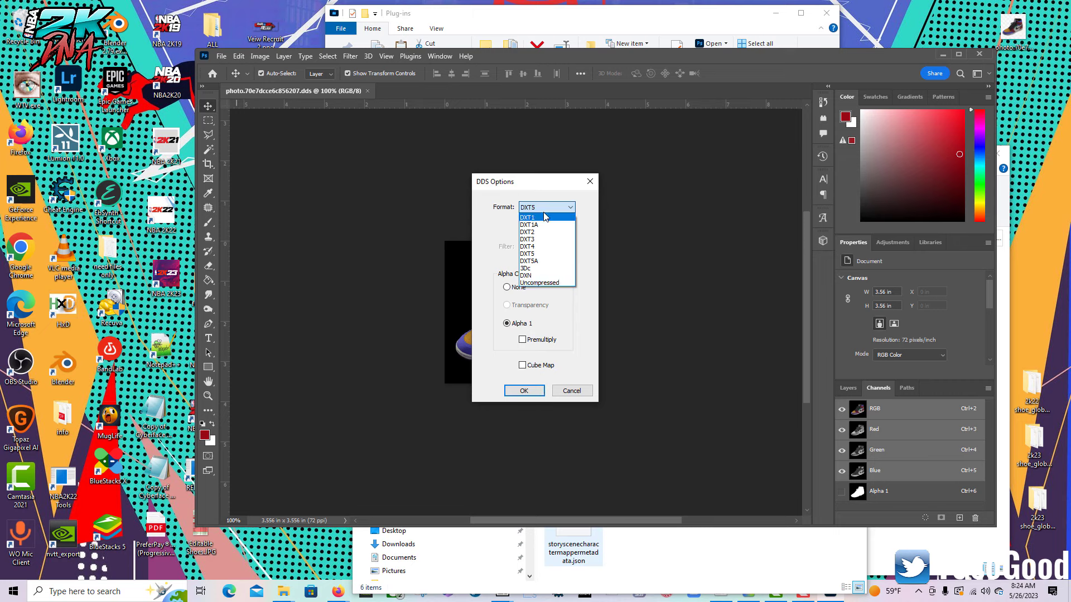
click(523, 390)
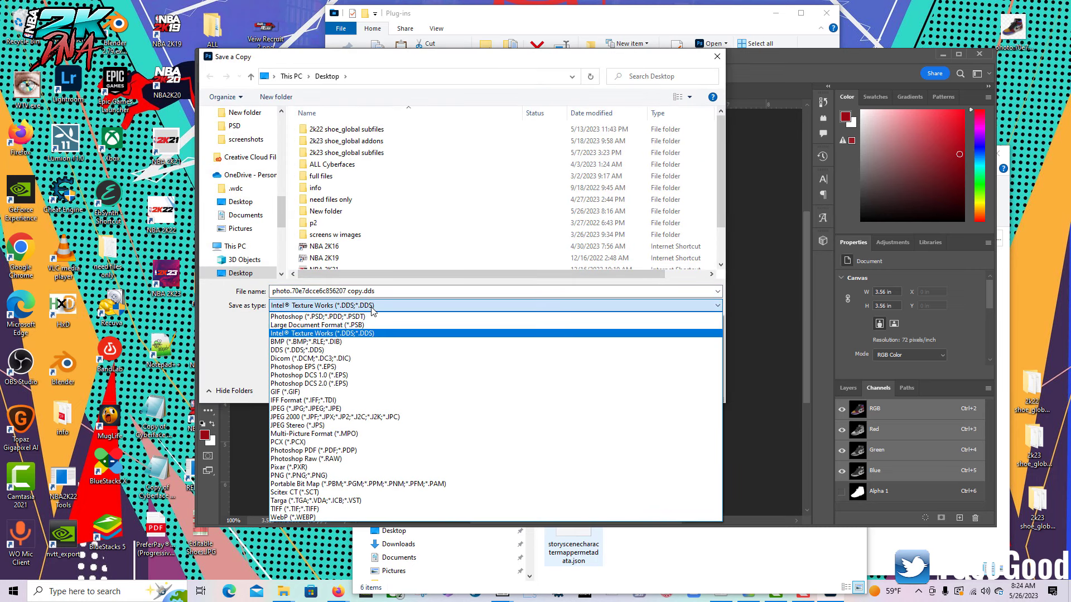
click(323, 333)
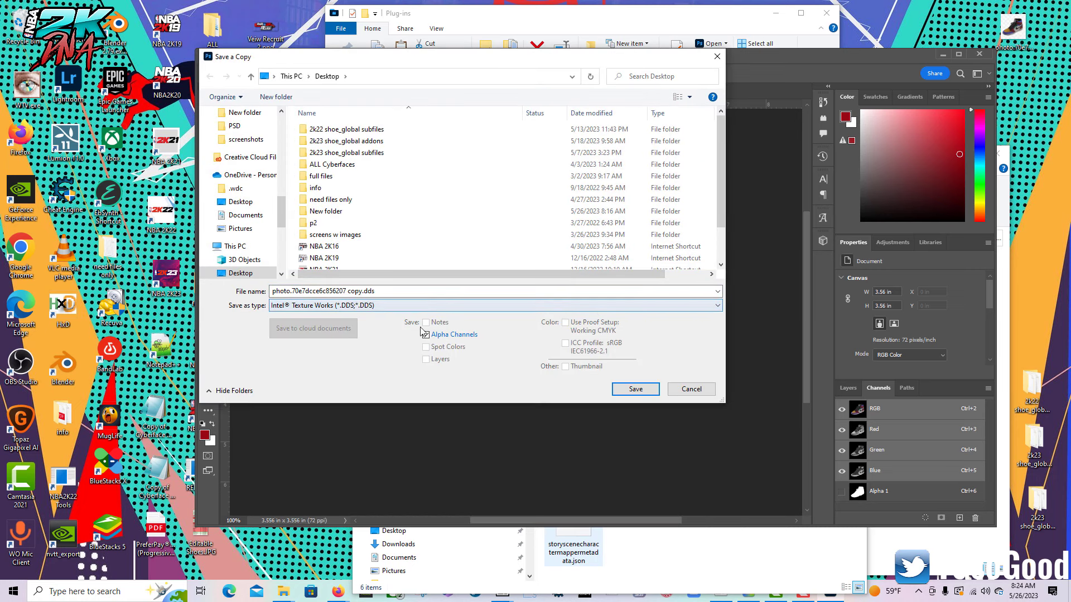
click(633, 389)
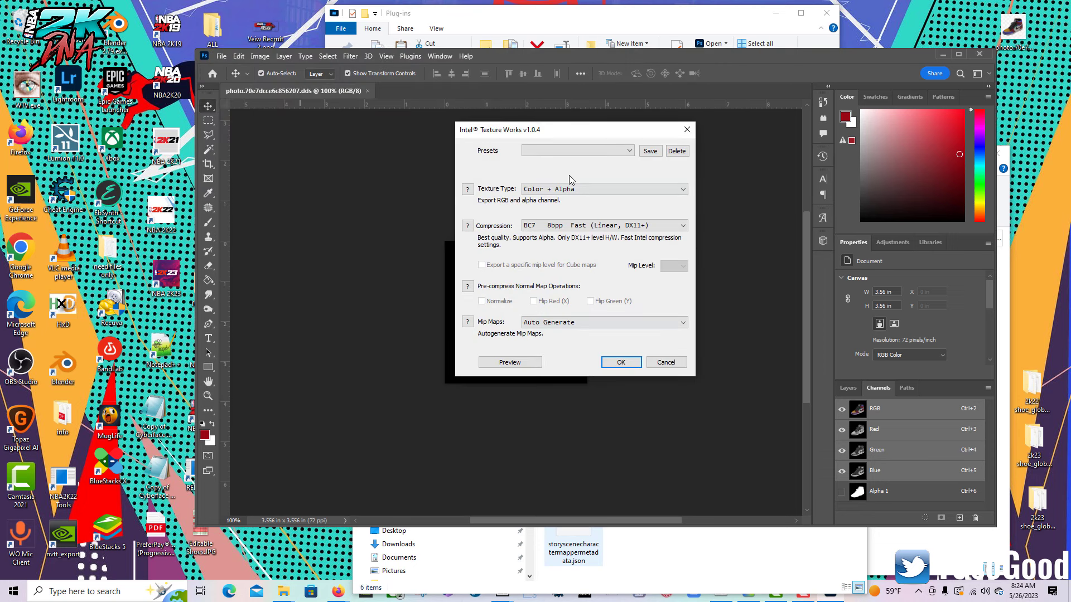
Browse Intel Texture Works compression and texture types, choose Color + Alpha, then close the dialog
click(602, 225)
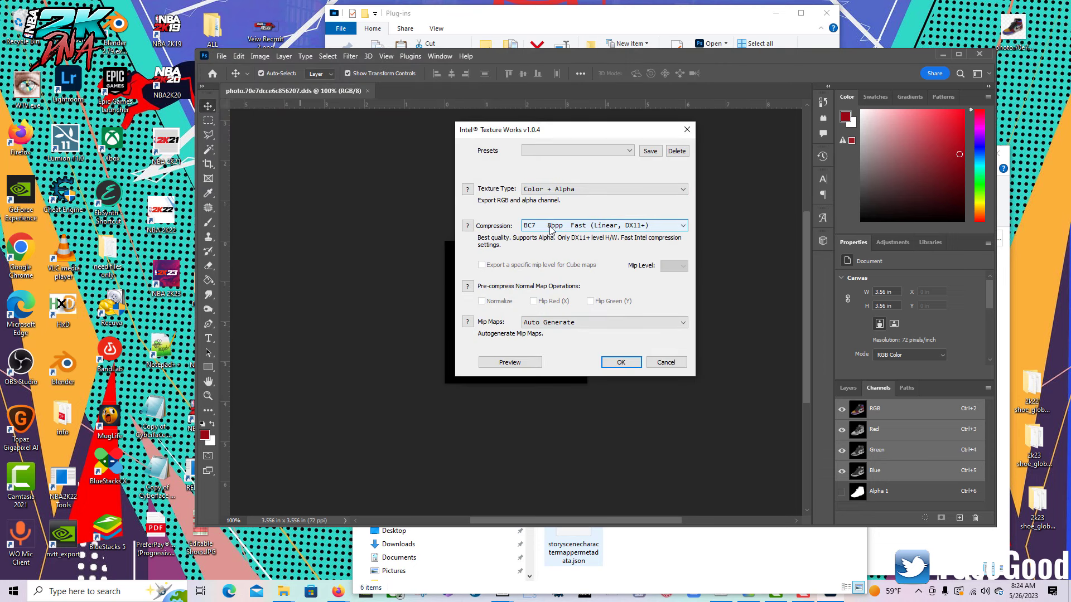
click(604, 225)
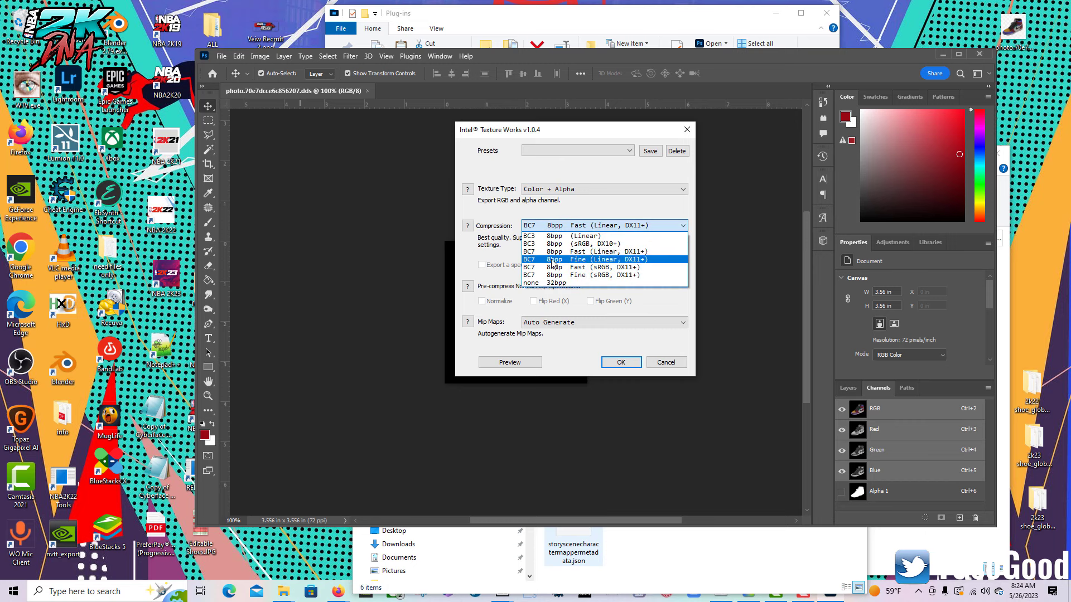
mouse_move(540, 235)
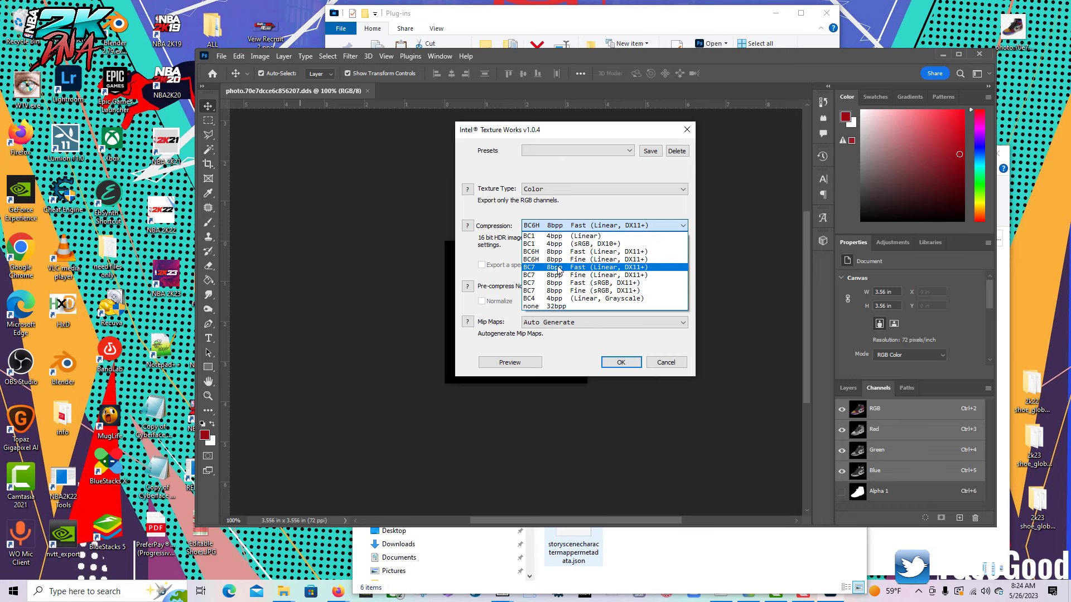
click(603, 189)
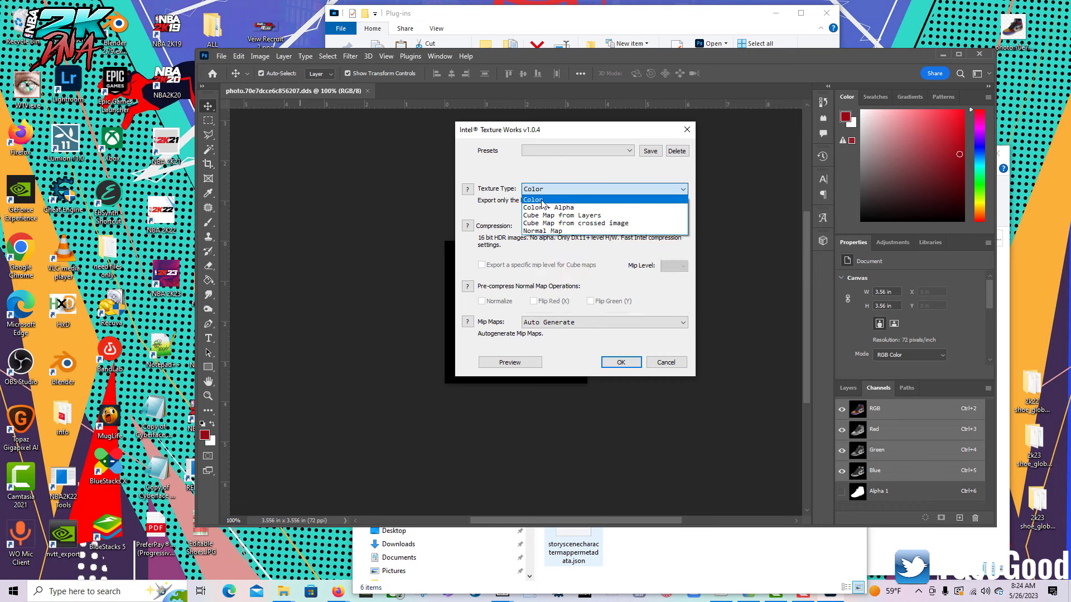
click(532, 200)
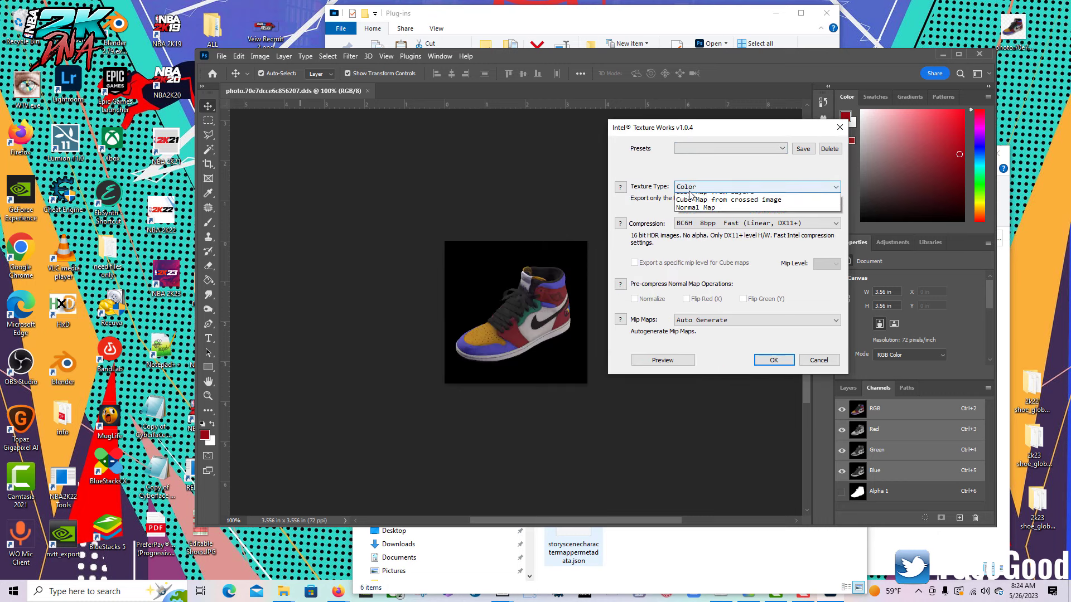
click(718, 186)
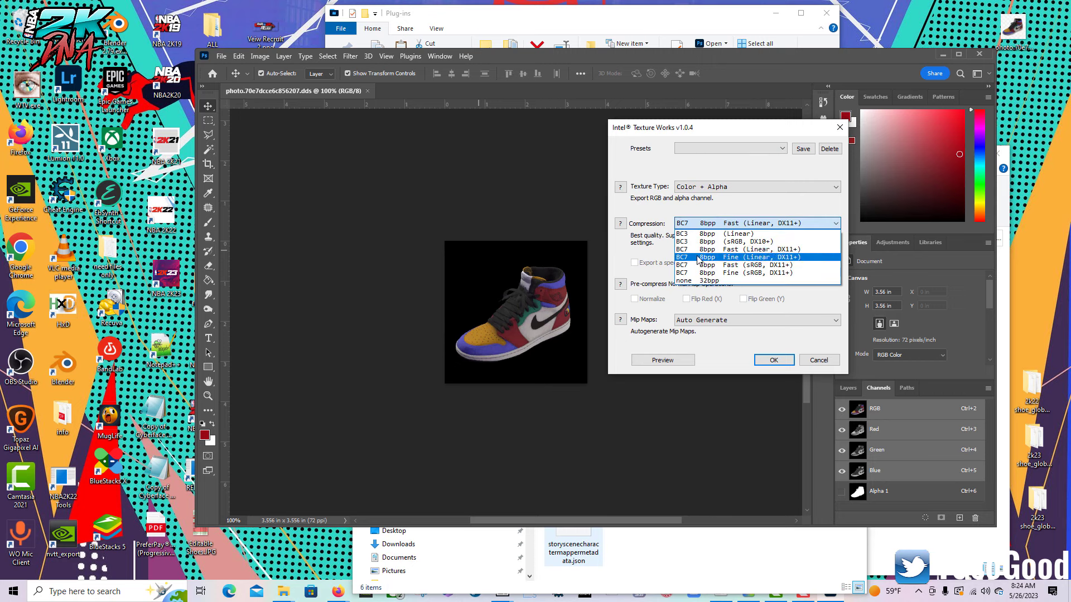
click(818, 359)
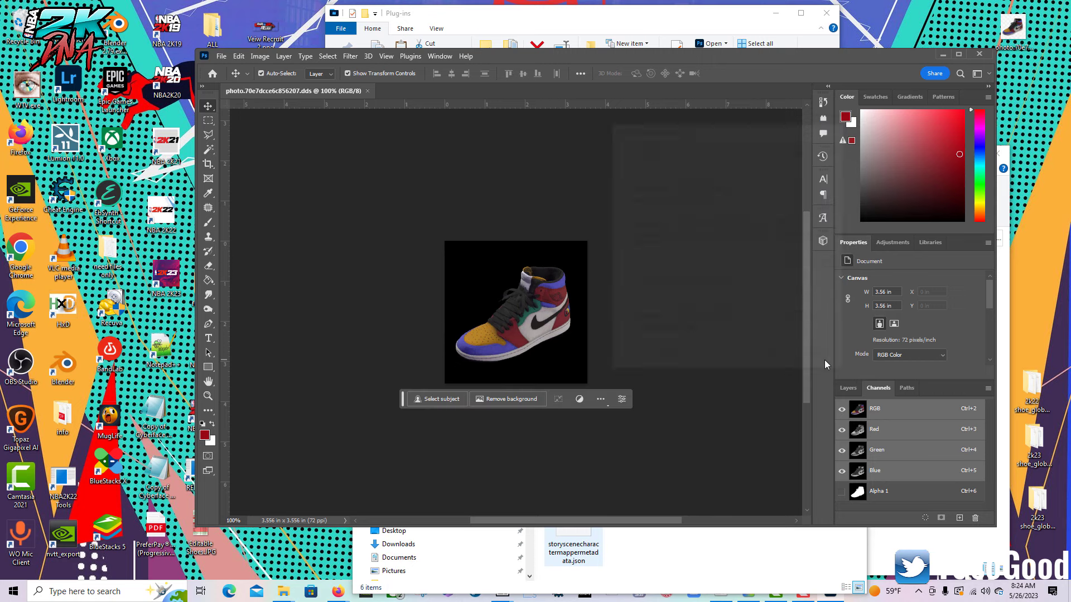